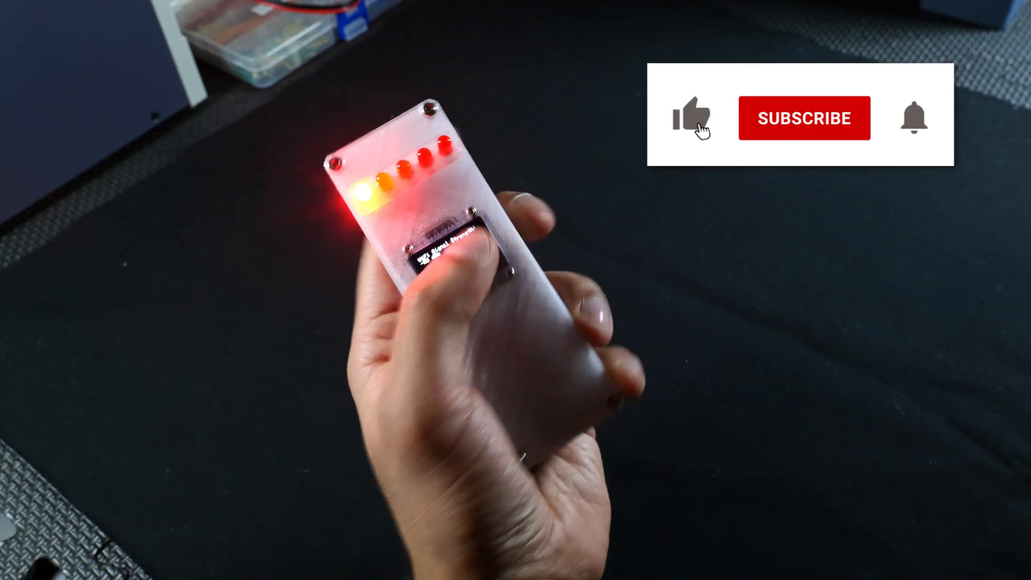
left_click(802, 117)
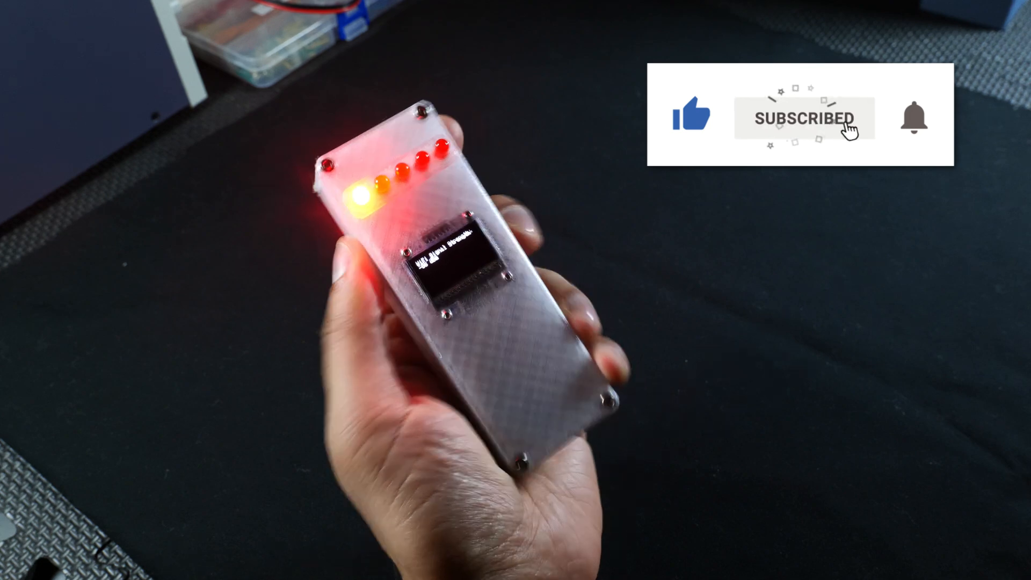